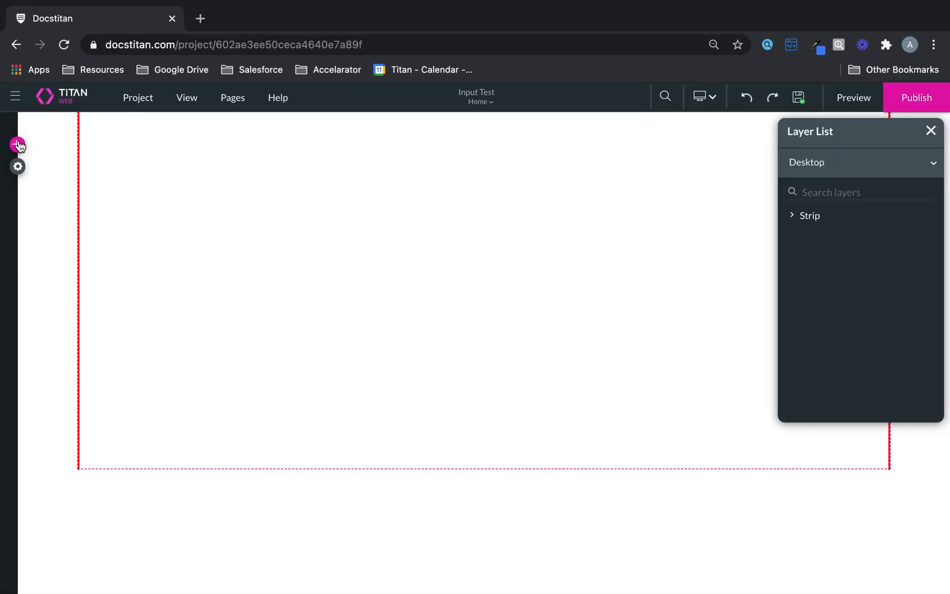
Drag a Text Field from the Input element category onto the page strip
click(18, 145)
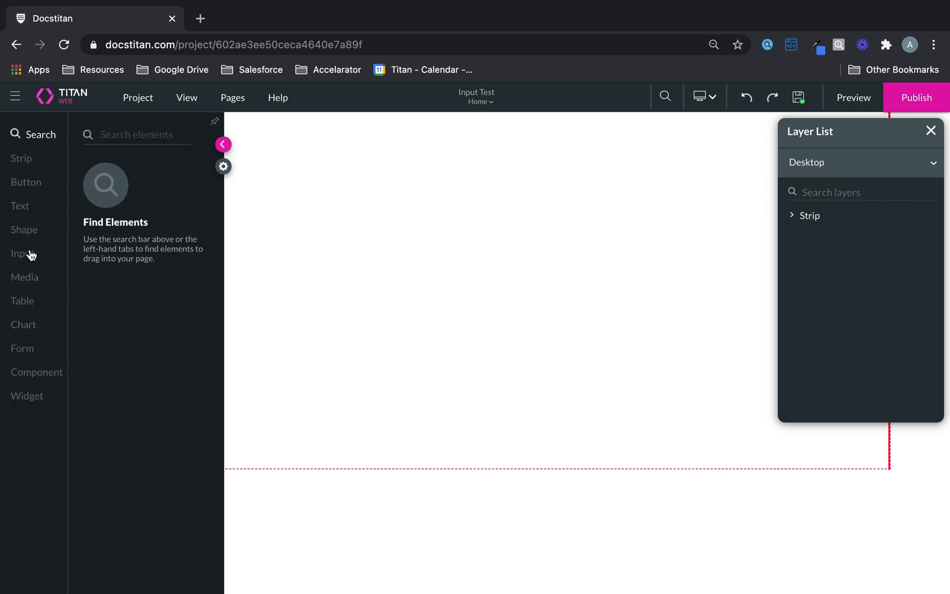
click(22, 253)
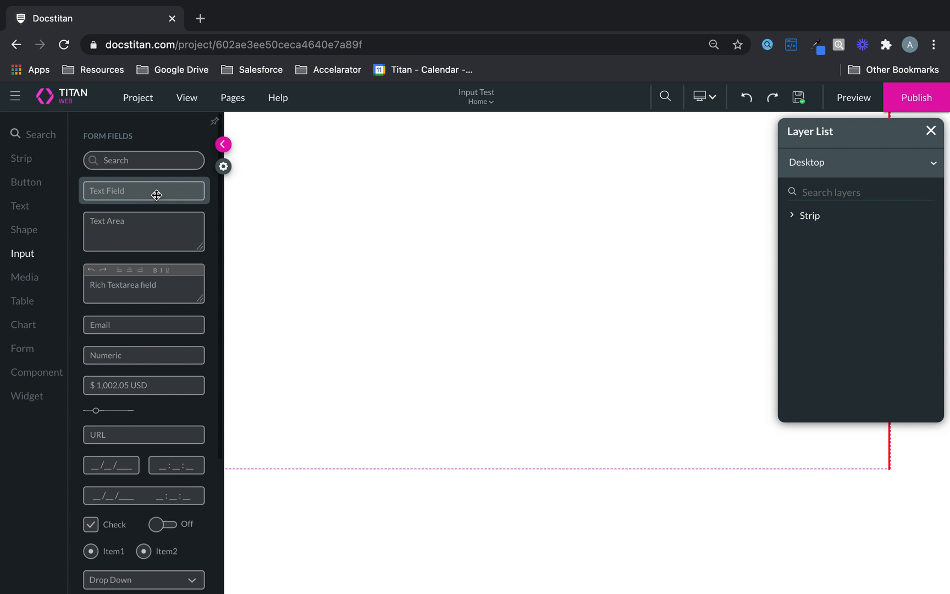
drag(145, 191, 404, 204)
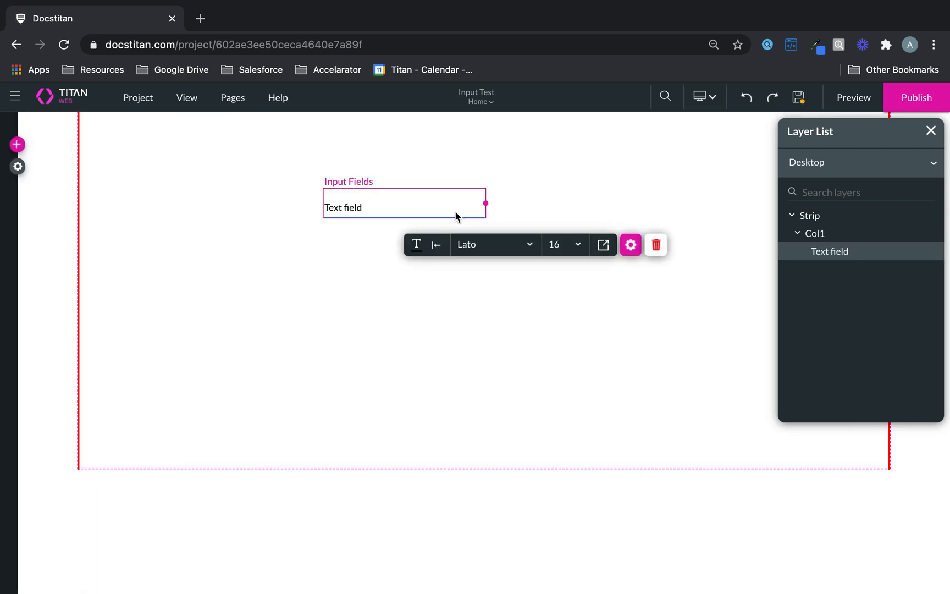
In the field's Root settings, try the alignment options and leave it centred horizontally
click(630, 245)
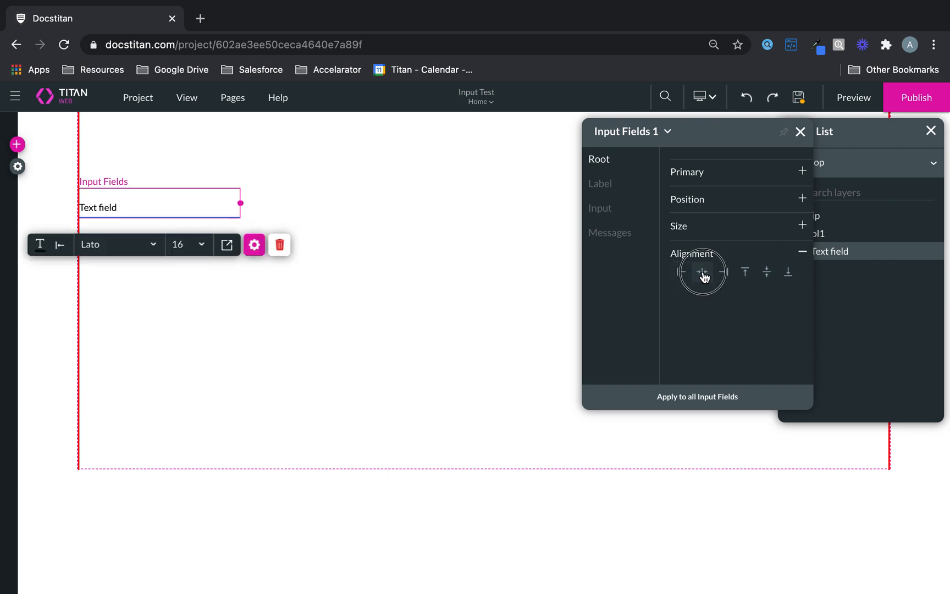
click(722, 272)
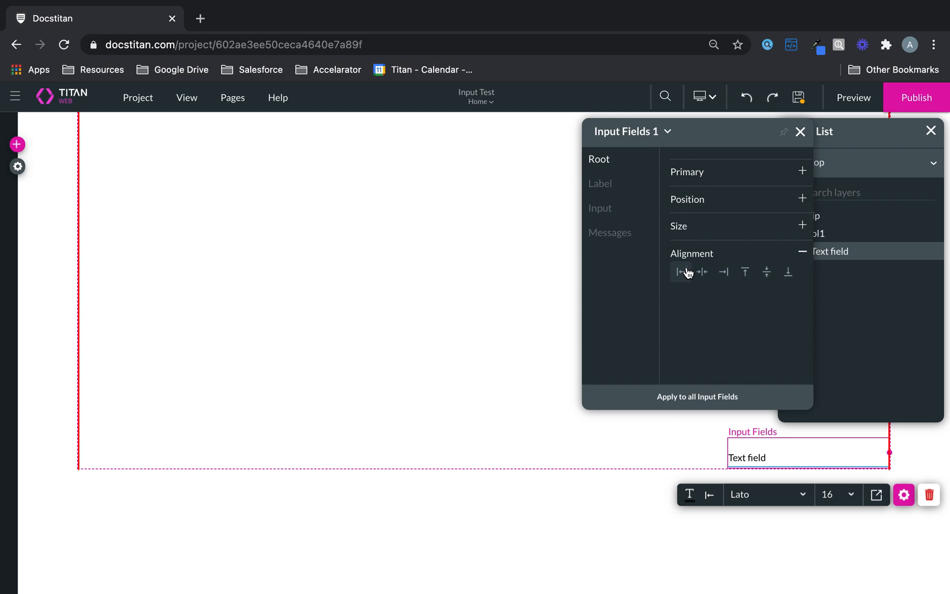
click(722, 271)
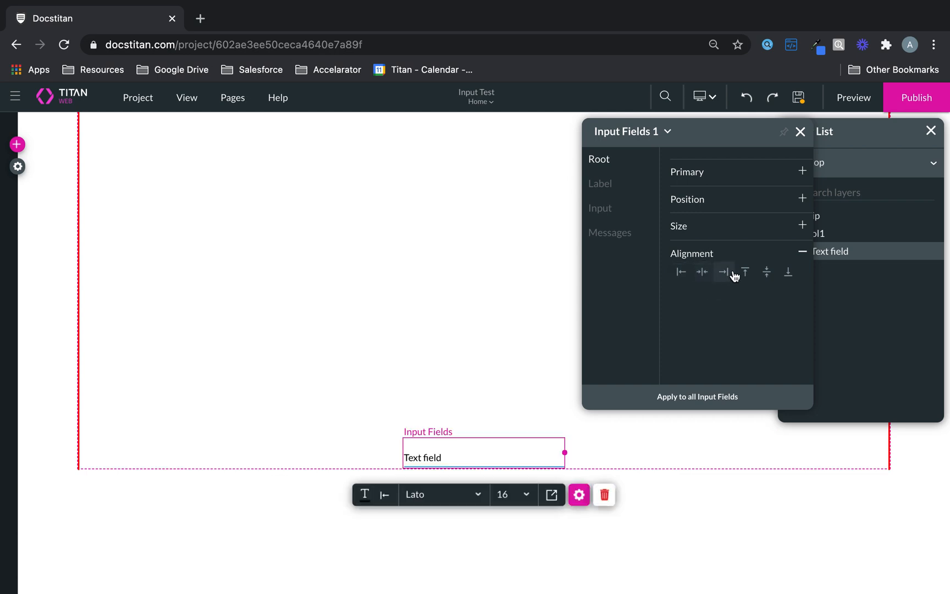
click(701, 272)
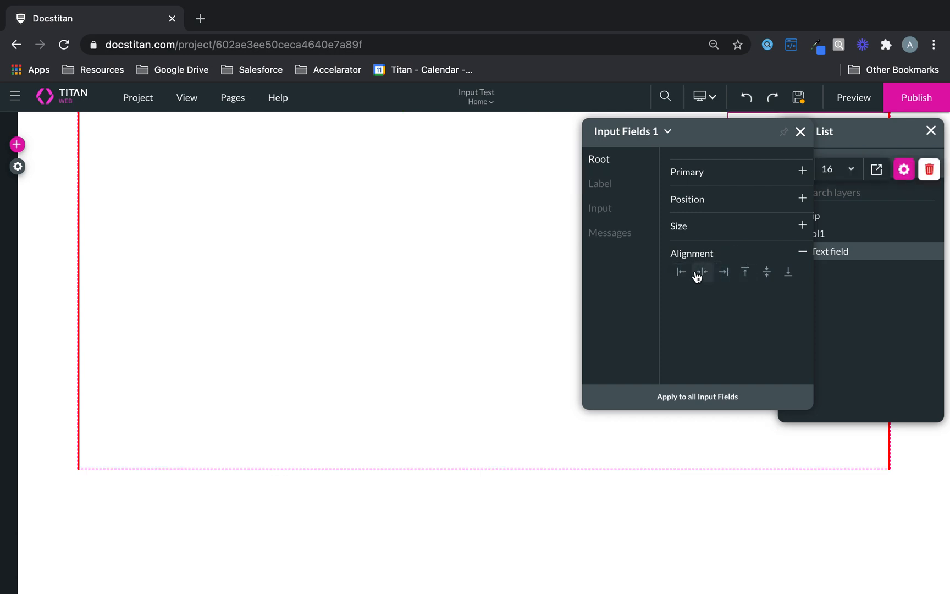
click(680, 272)
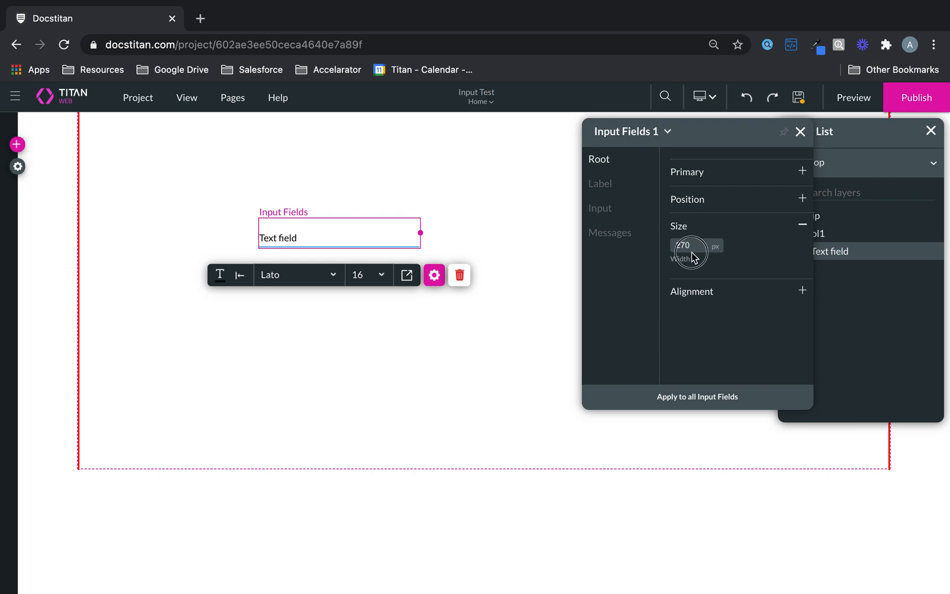
Enter width values 400 then 500 px to widen the field
text(400)
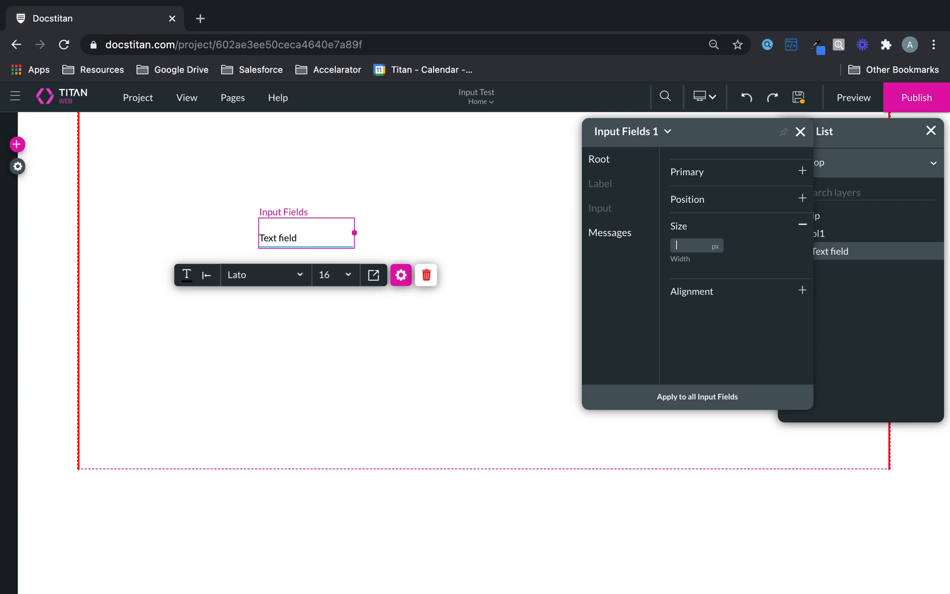
text(500)
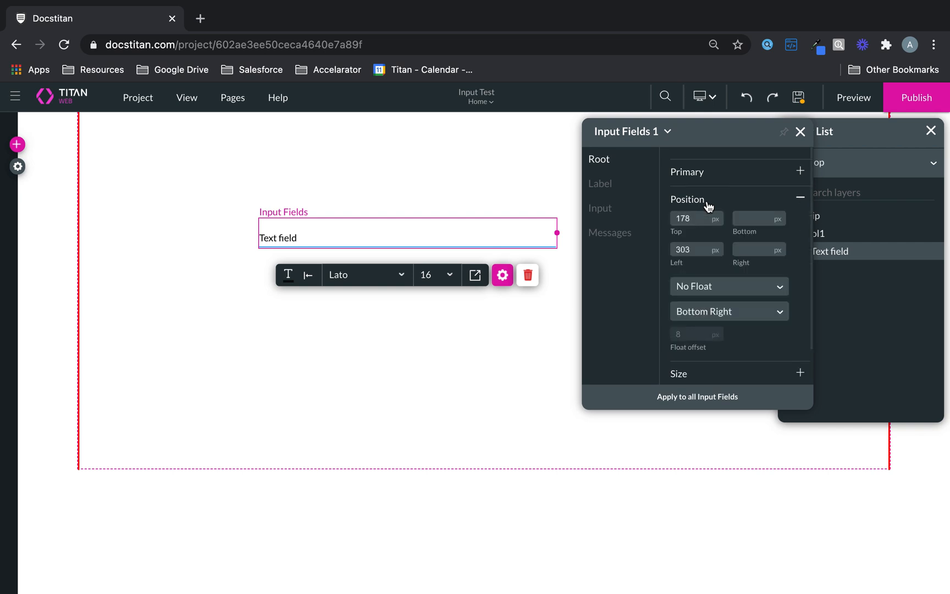
Set the field's position to top 30 px and left 40 px
triple_click(690, 218)
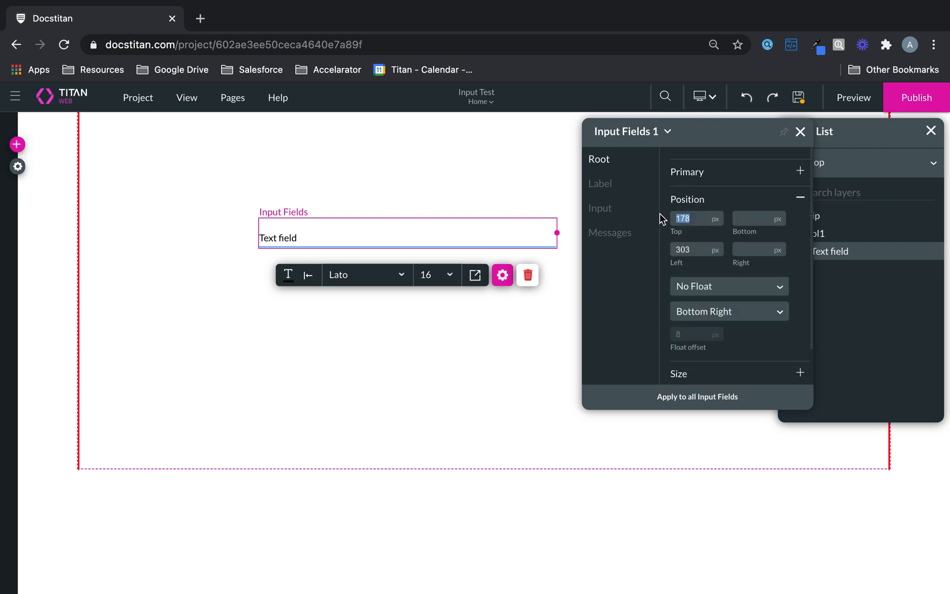
text(30)
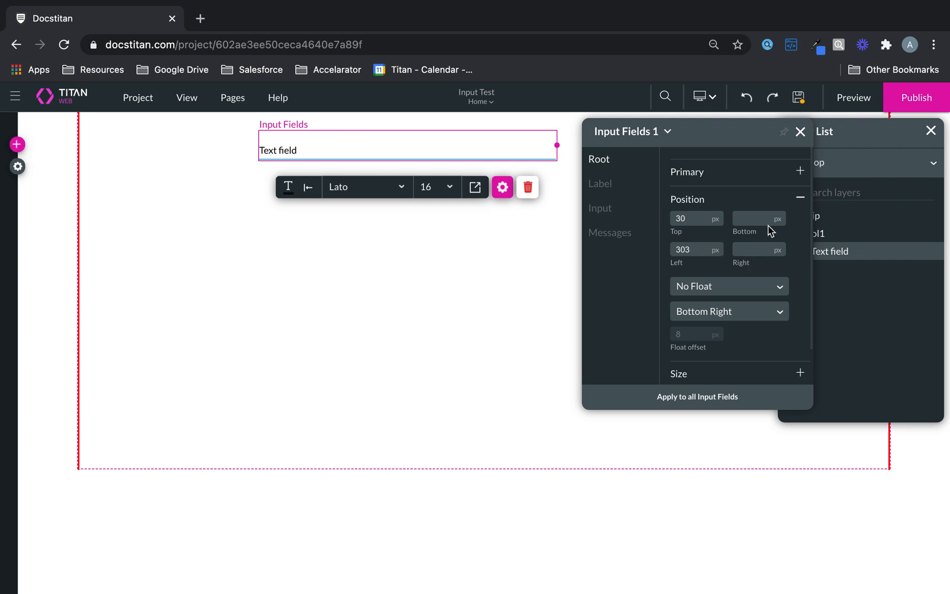
text(3)
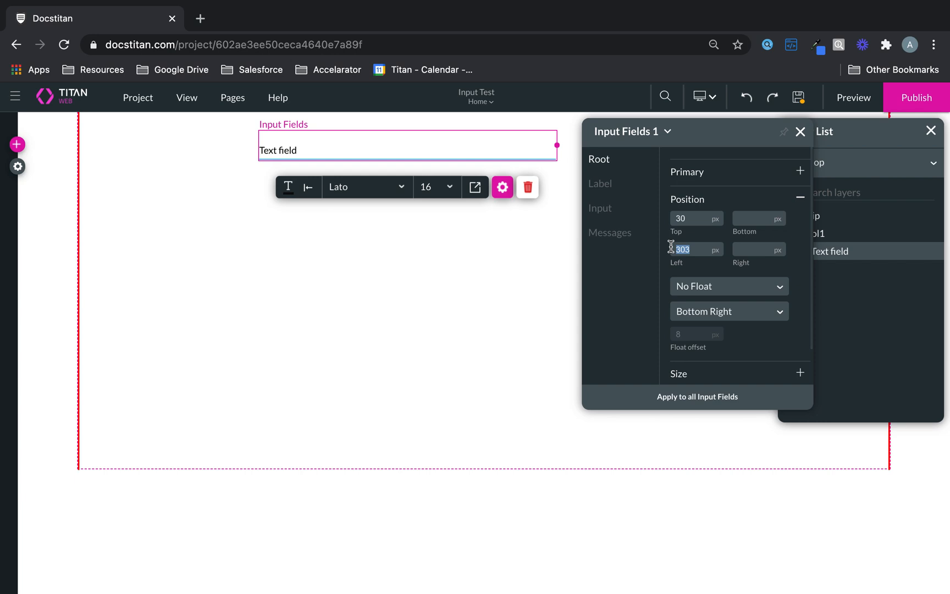
text(40)
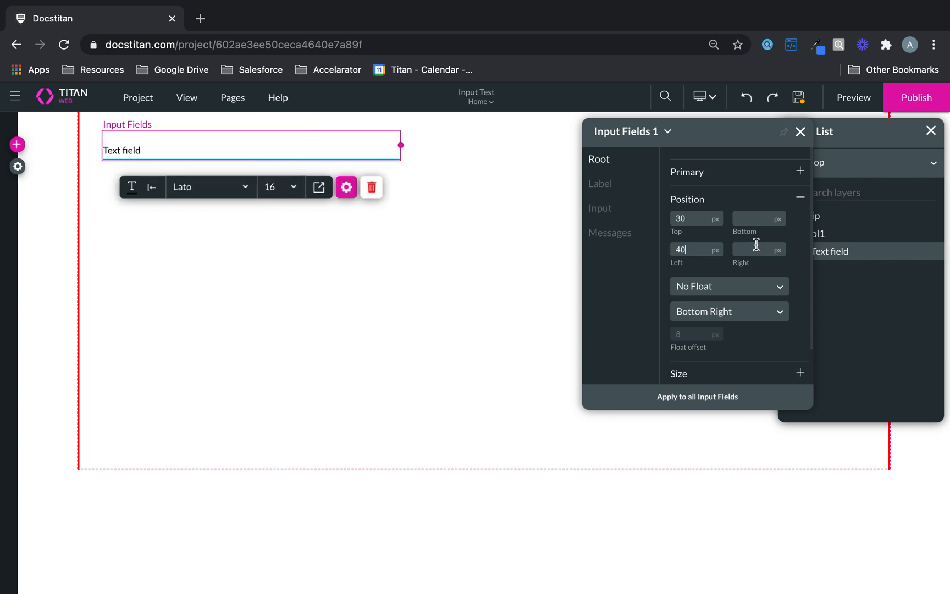
text(4)
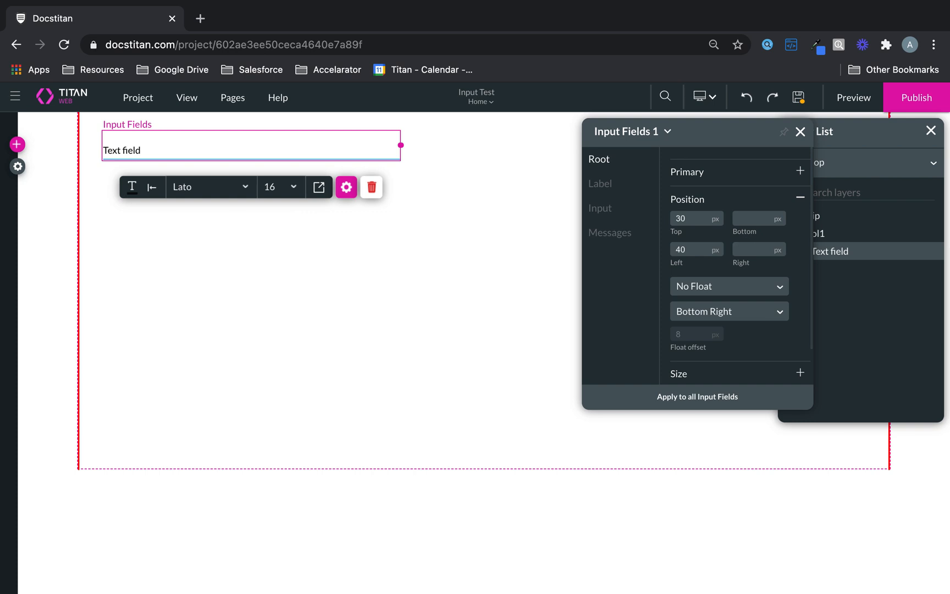
click(800, 172)
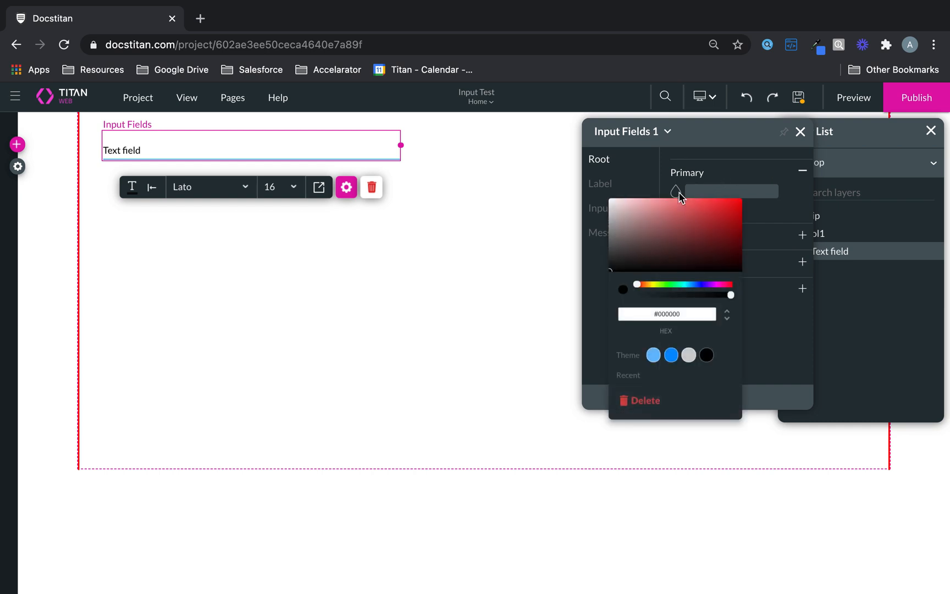
Pick a new primary underline colour and check the field on the canvas
click(670, 355)
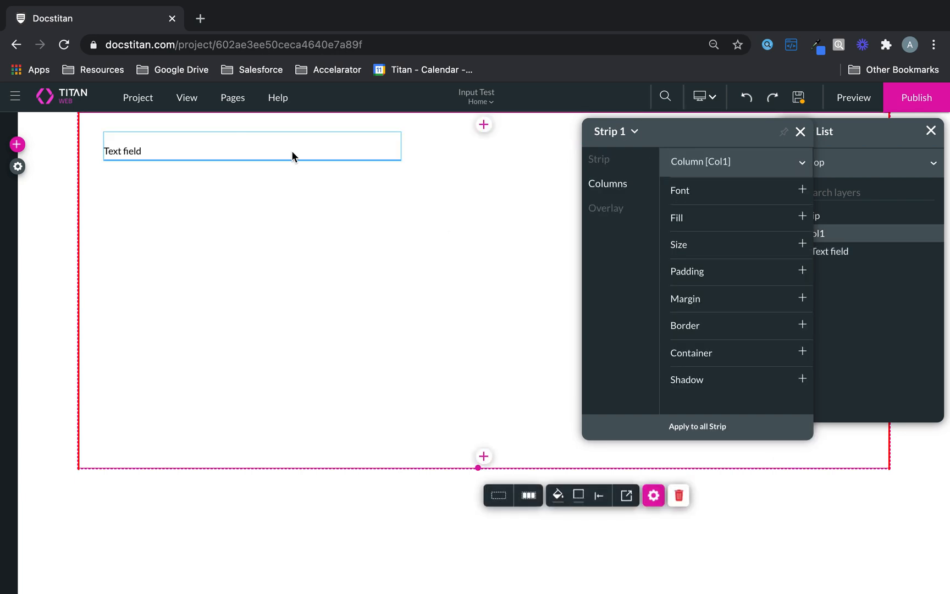
click(251, 151)
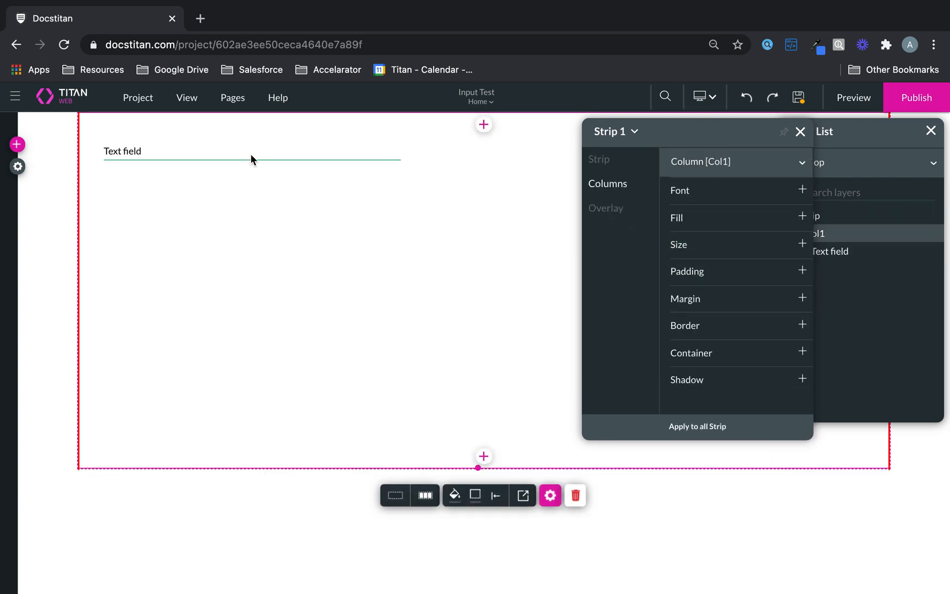
mouse_move(550, 252)
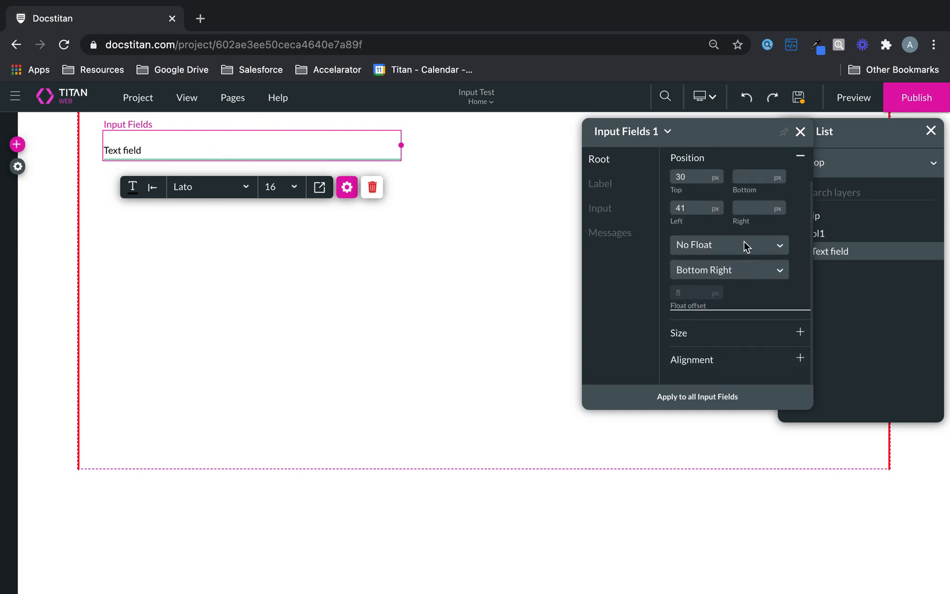
Set the field to float Over Page anchored Top Left, with offset 70 then cleared
click(727, 246)
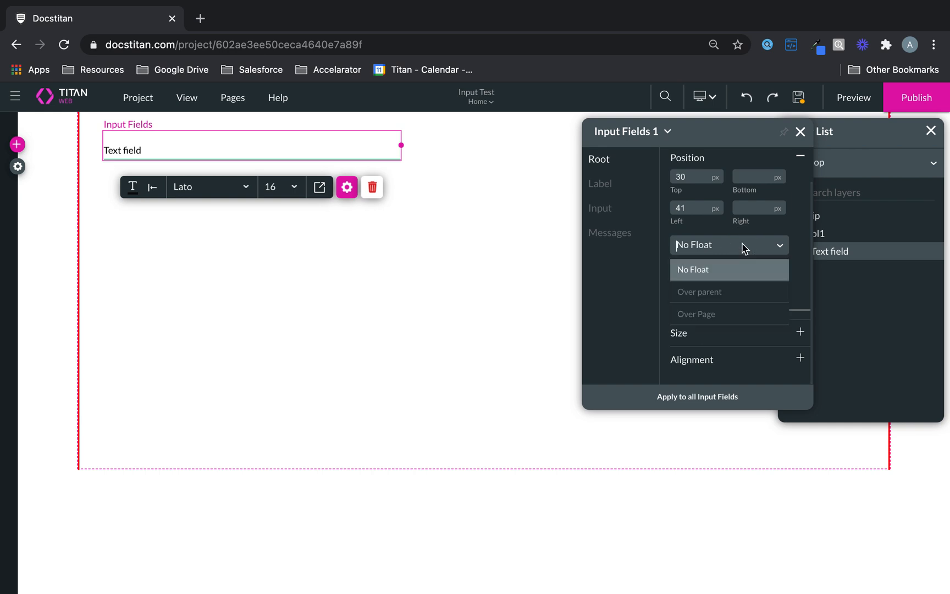
click(698, 291)
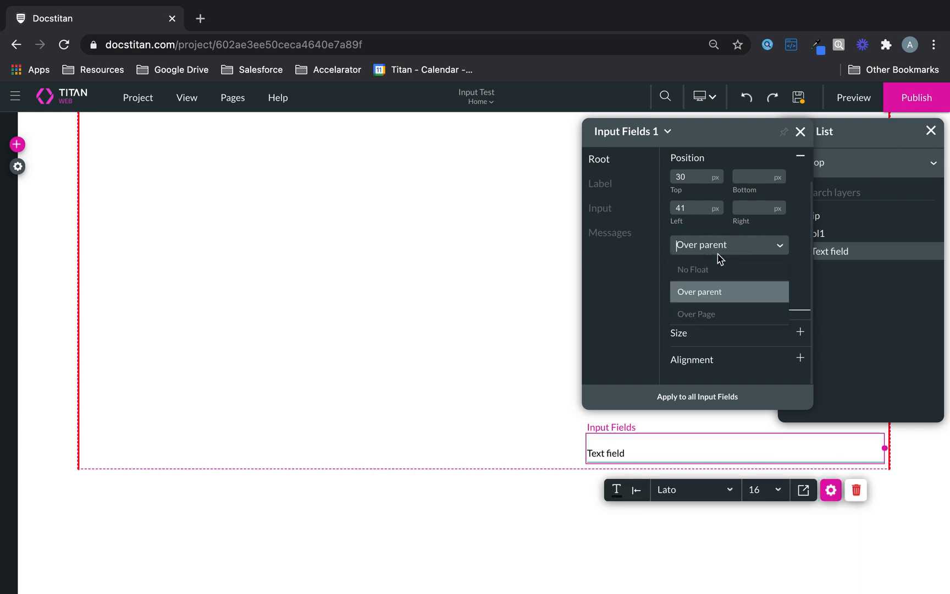
click(696, 313)
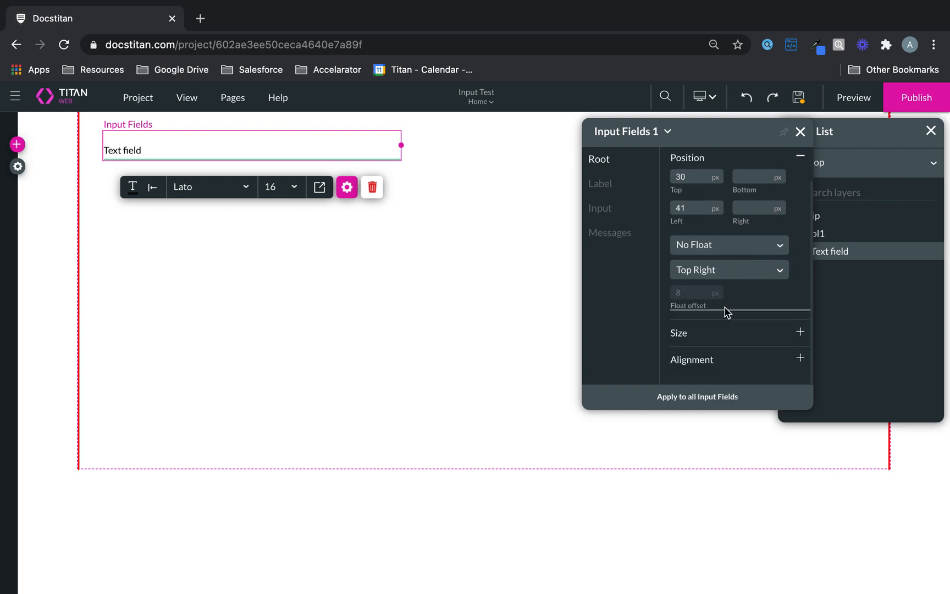
click(727, 270)
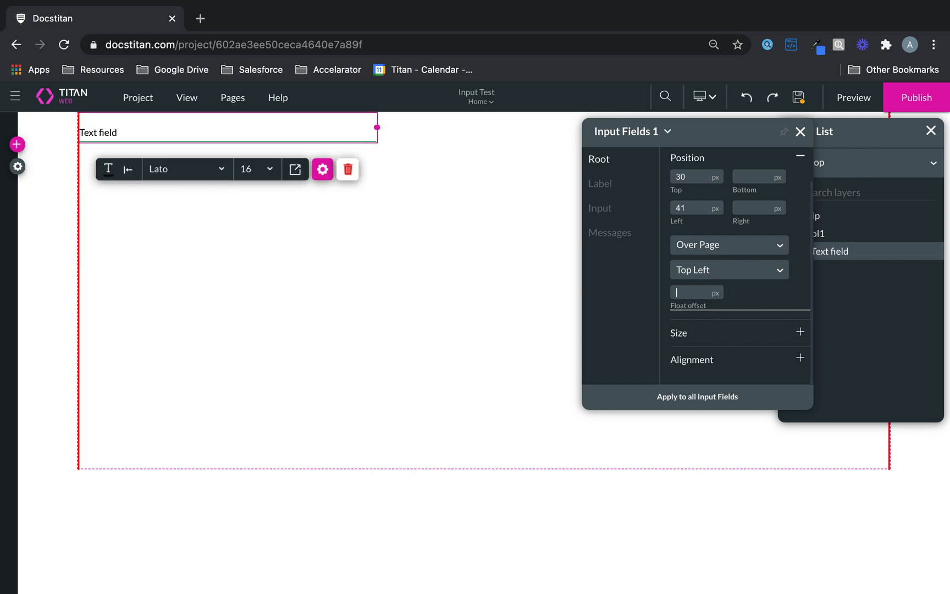
text(70)
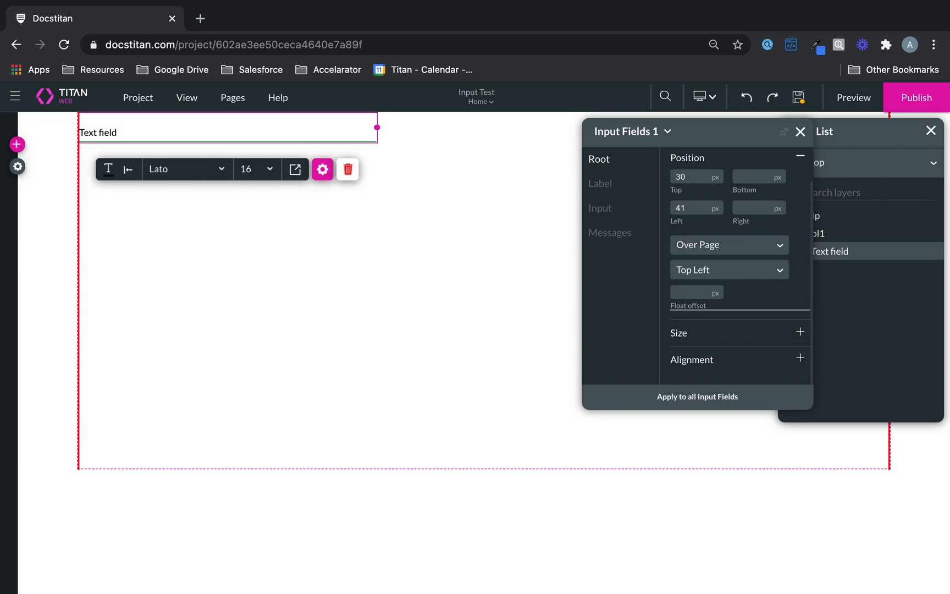
click(690, 292)
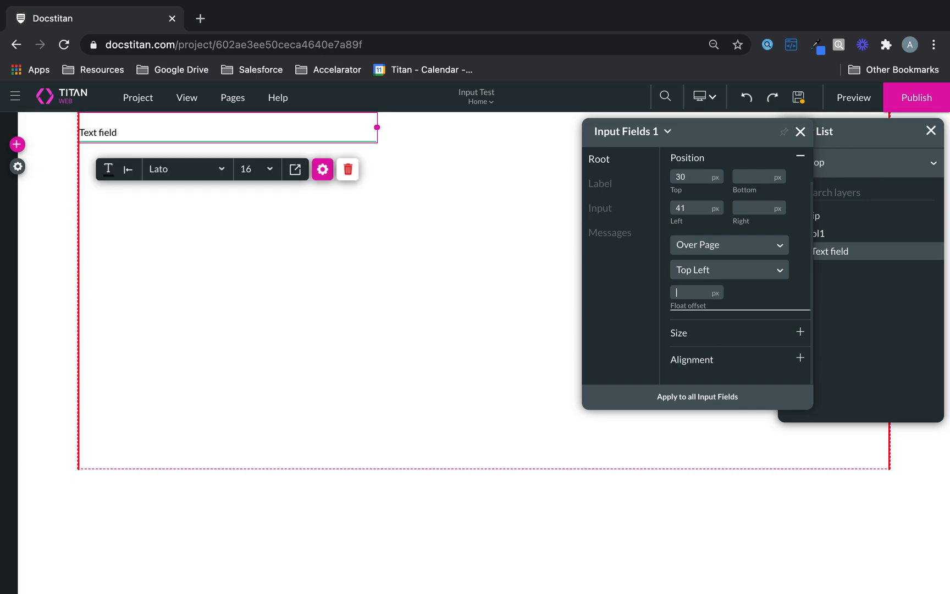